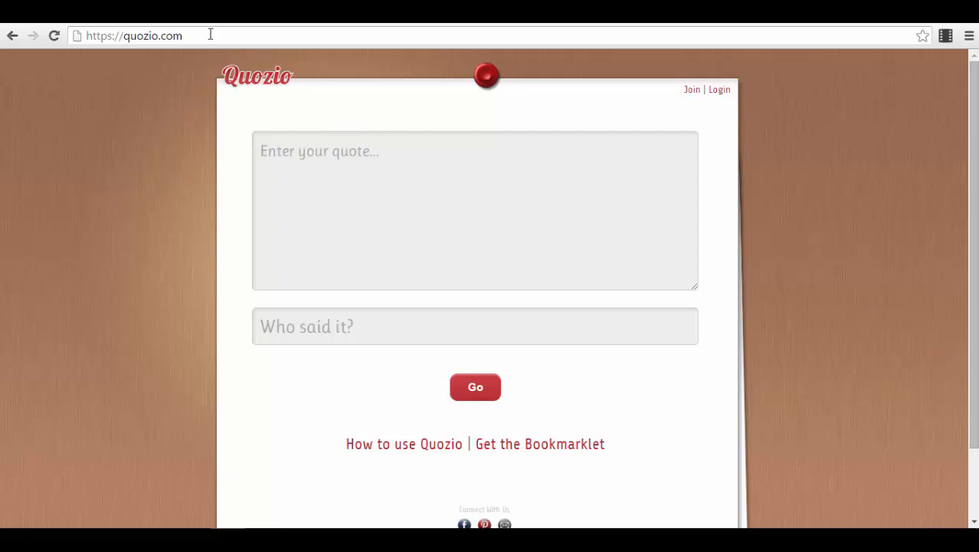
- Sign in with Facebook, declining permission to post, and return to the quote form
click(135, 35)
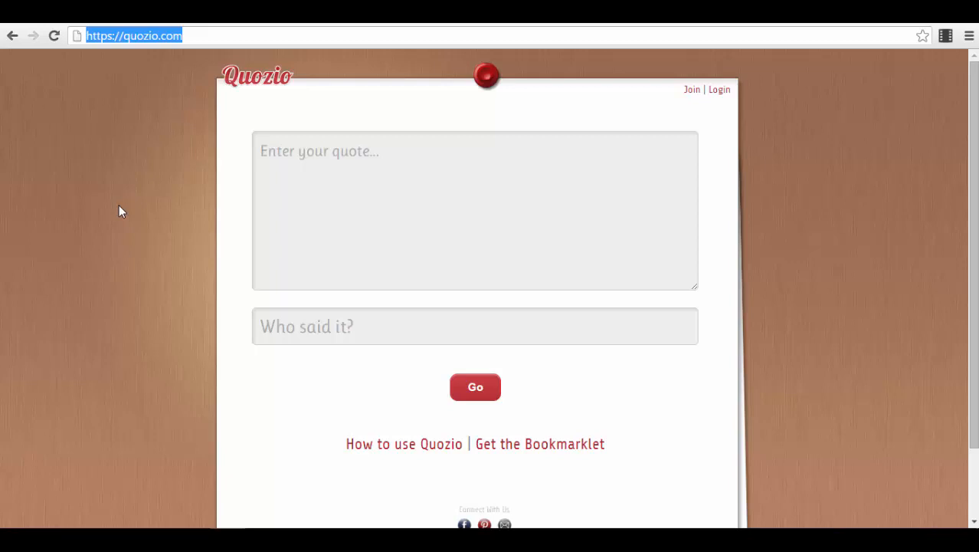
mouse_move(719, 89)
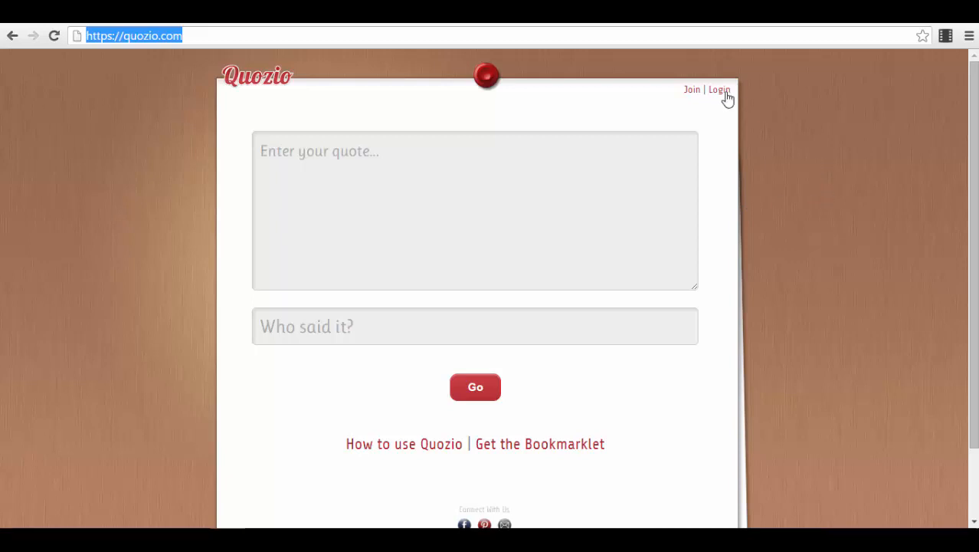
click(719, 88)
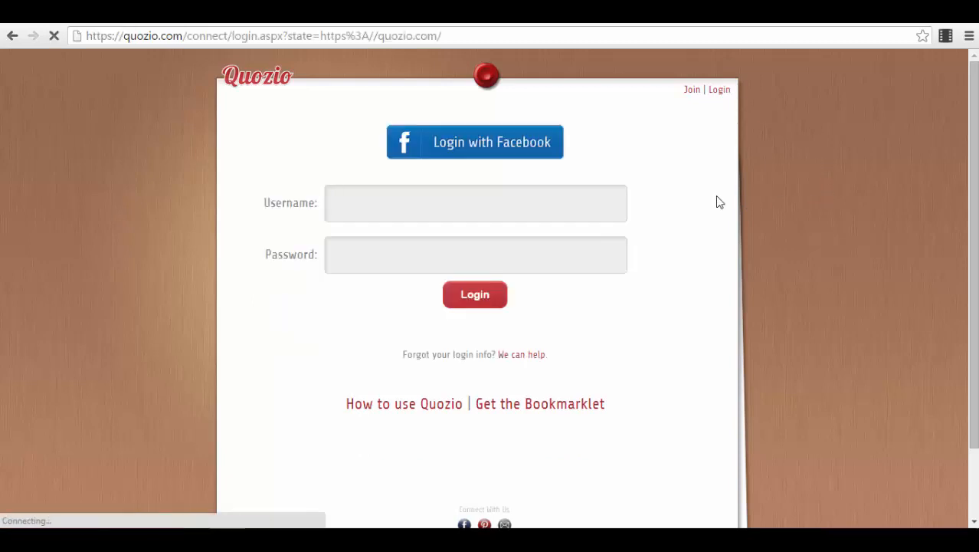
mouse_move(506, 153)
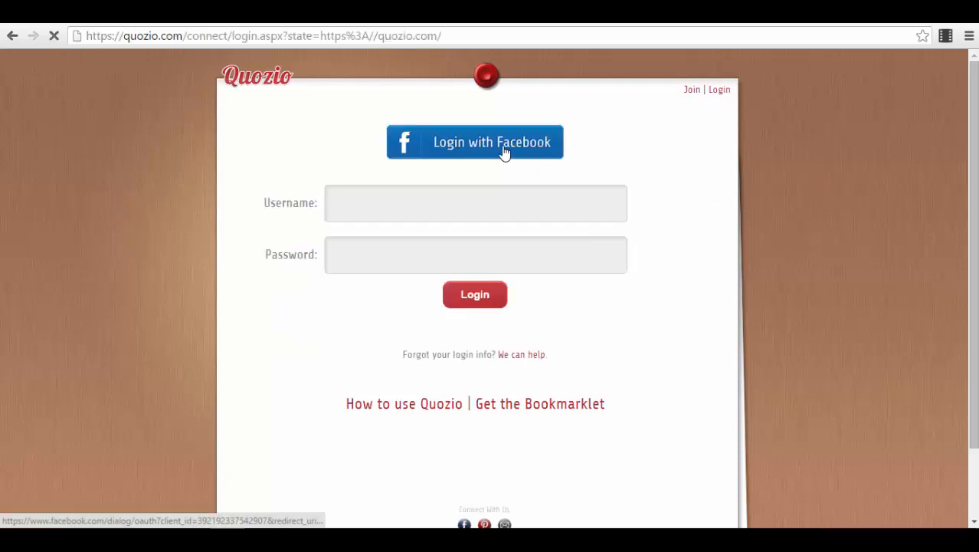
click(475, 141)
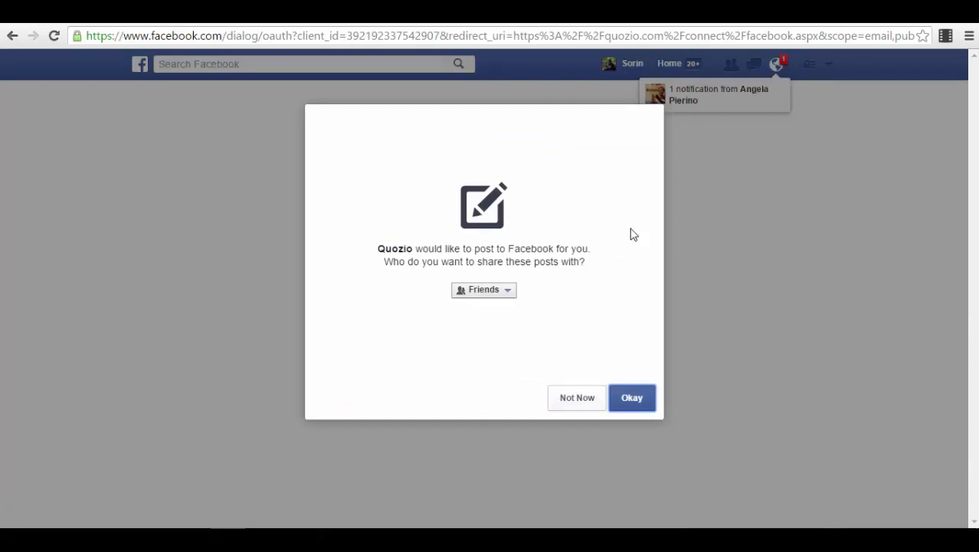
mouse_move(576, 397)
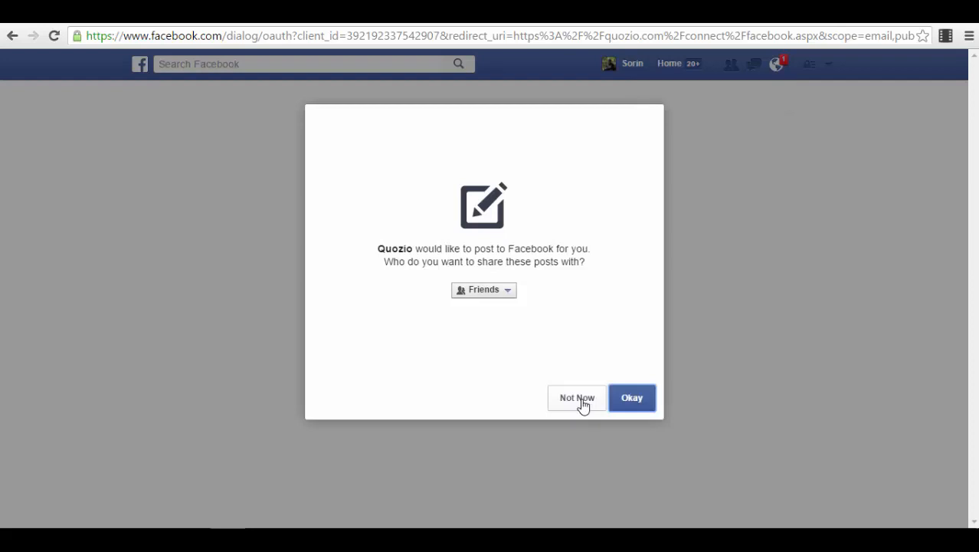
click(576, 397)
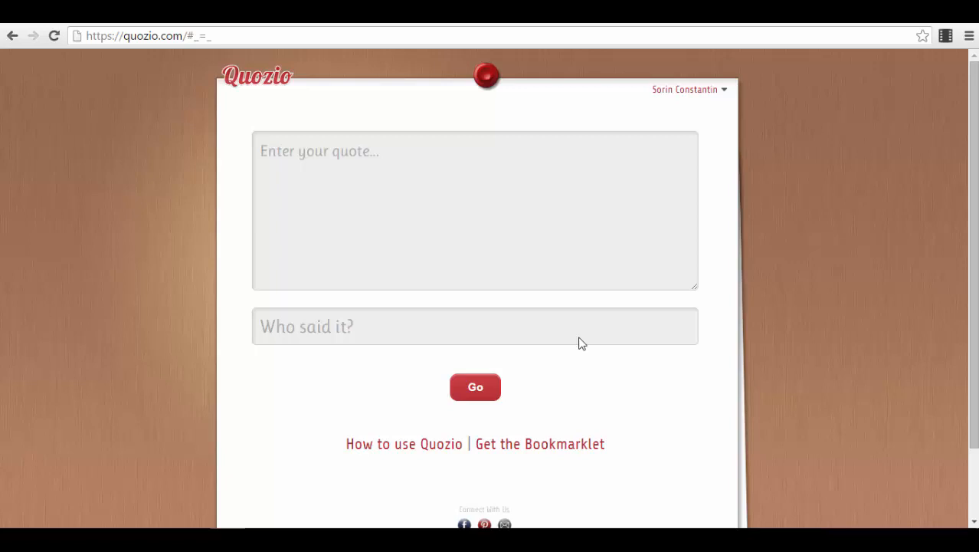
mouse_move(359, 160)
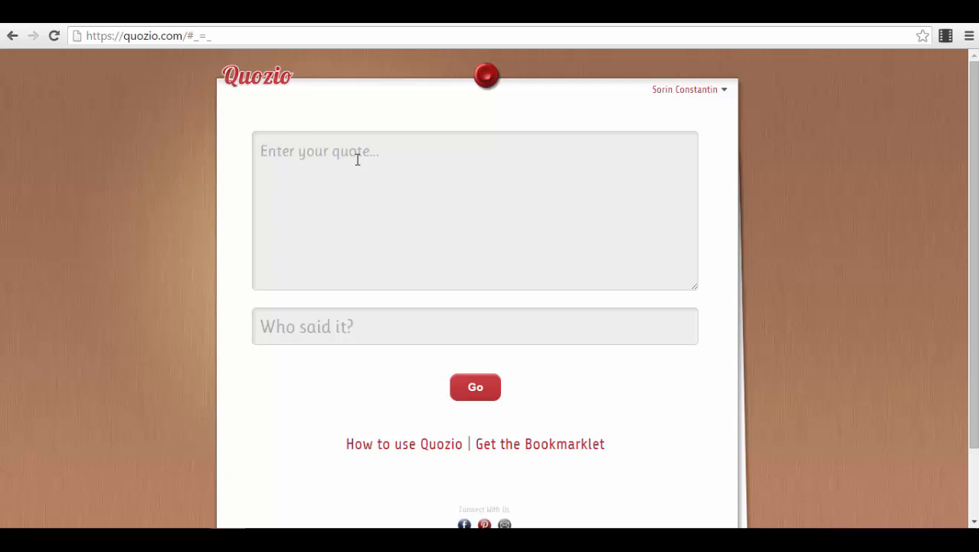
click(475, 212)
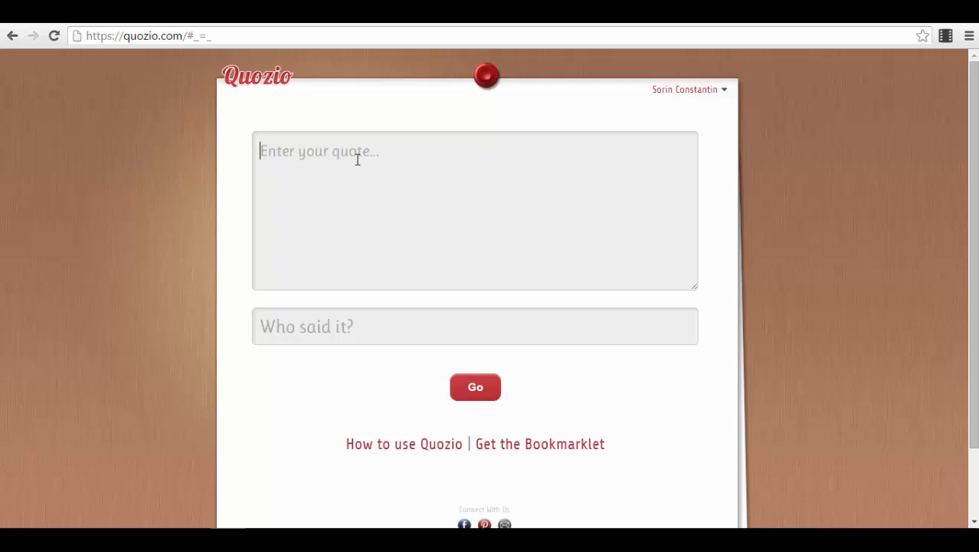
text(Bla)
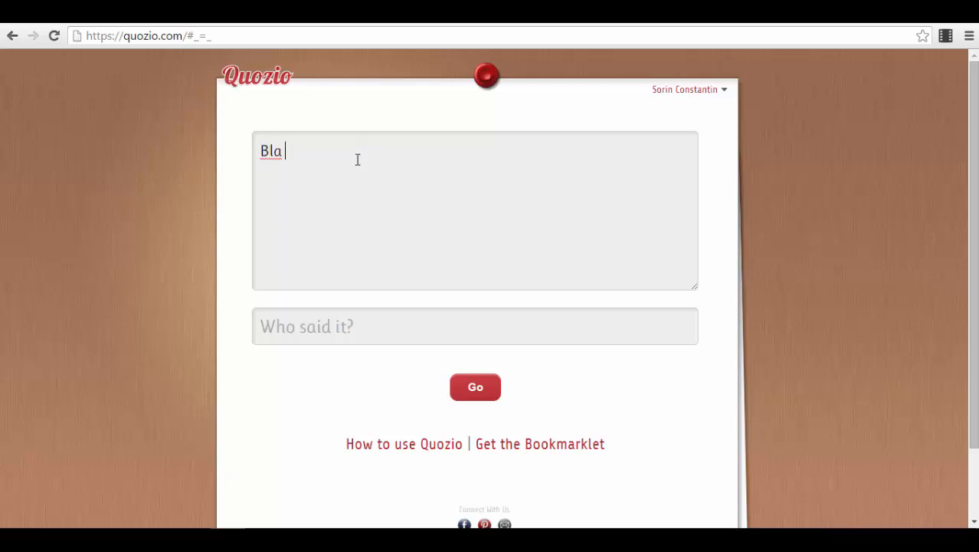
text(Bla, Bla Bla...)
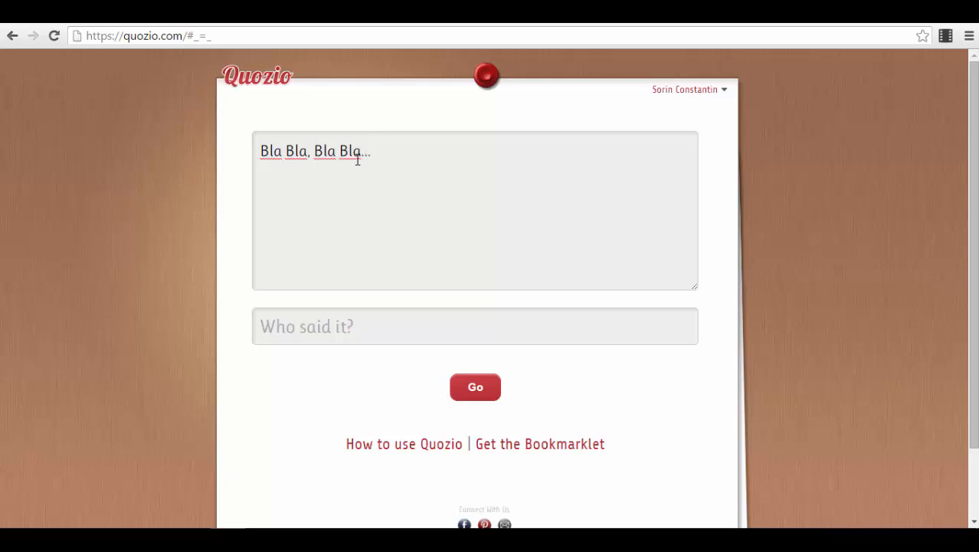
click(372, 152)
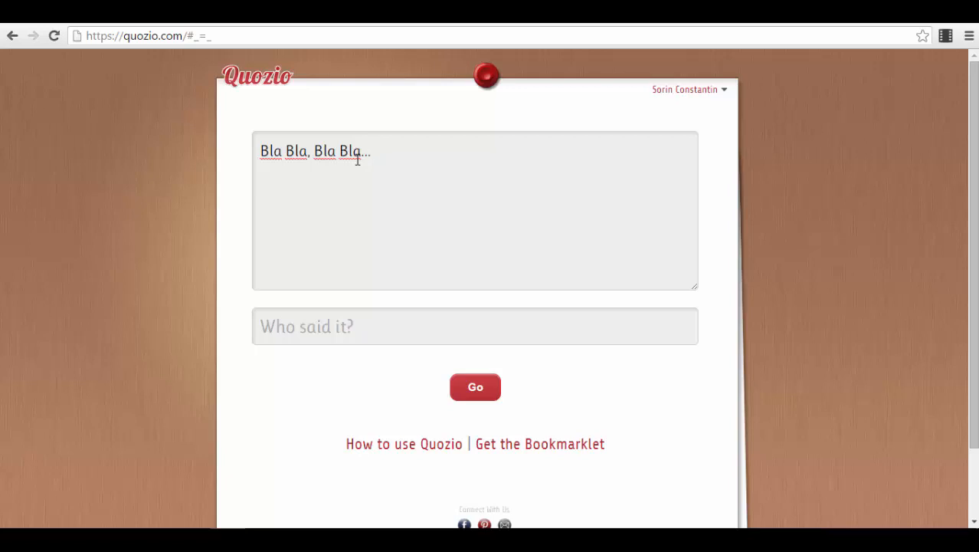
mouse_move(356, 352)
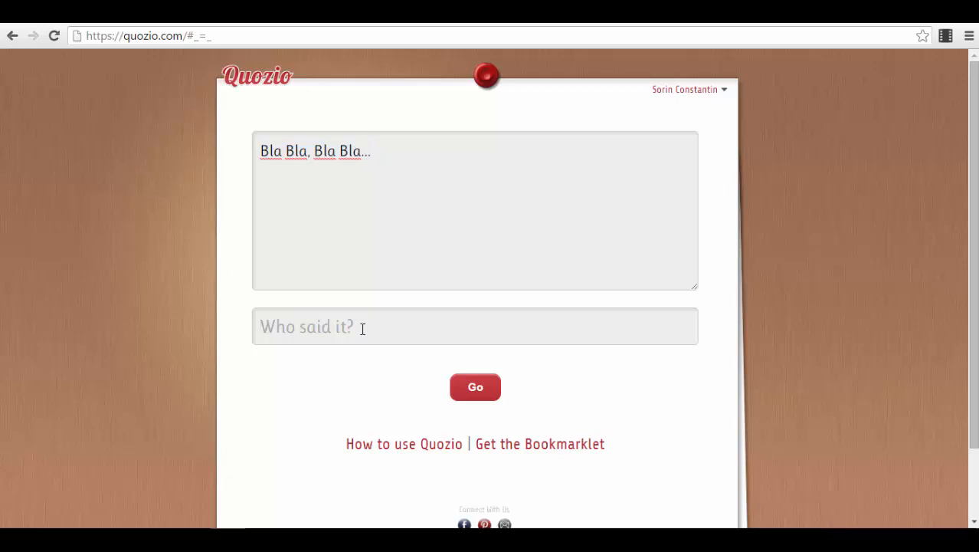
text(Sori)
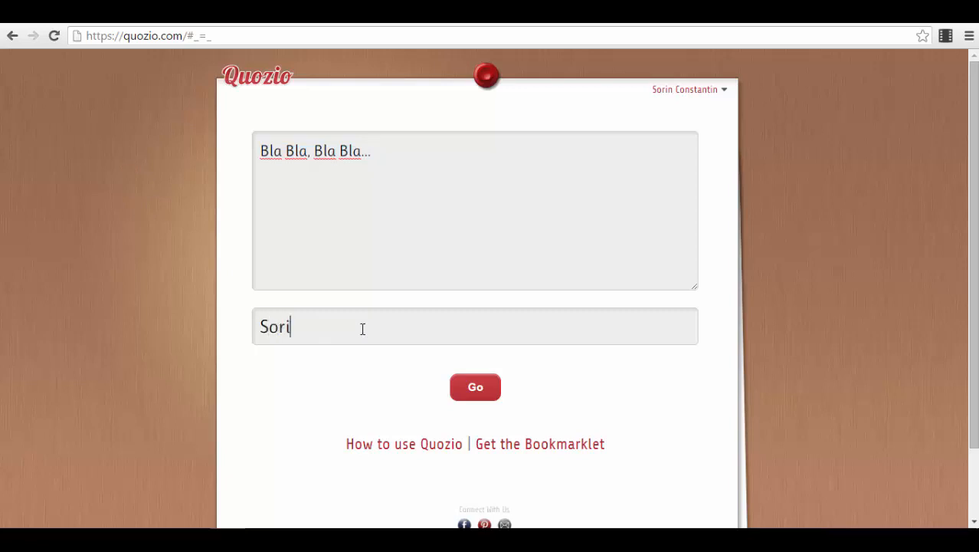
text(n Constantin)
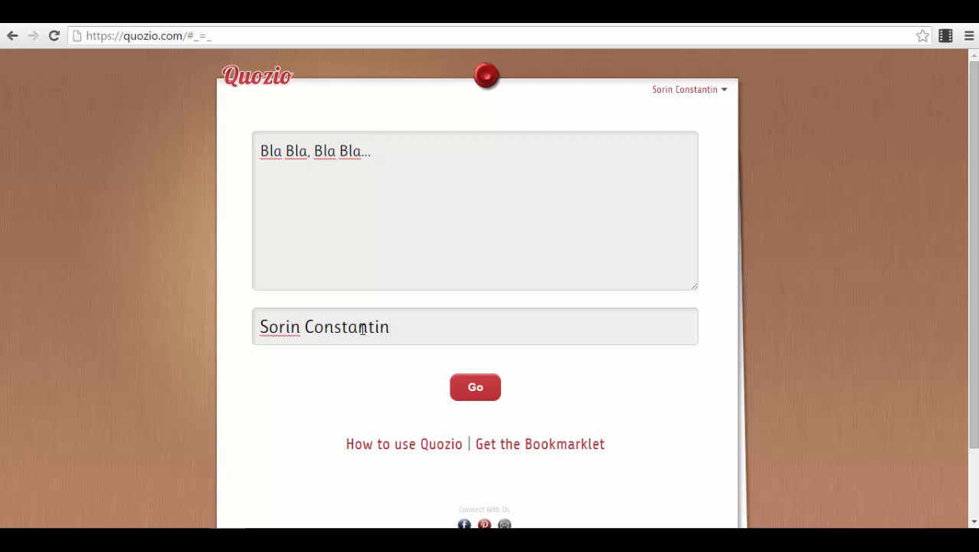
mouse_move(557, 405)
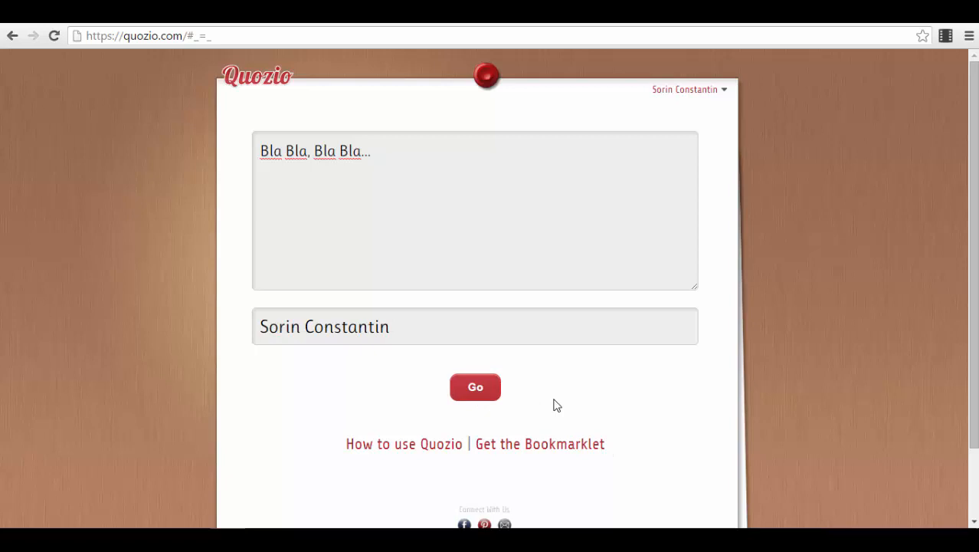
- Generate the quote image and apply the dark charcoal template with bold white lettering
click(475, 386)
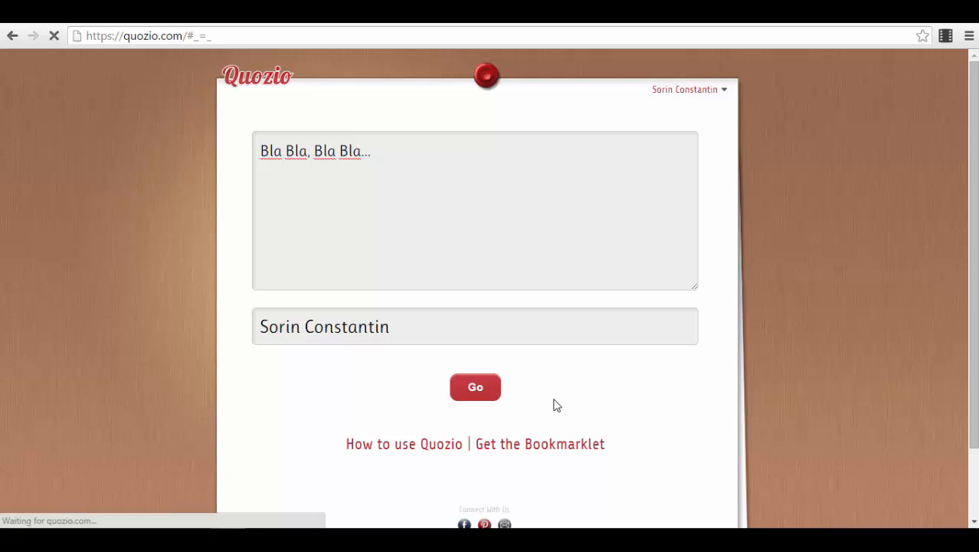
mouse_move(586, 364)
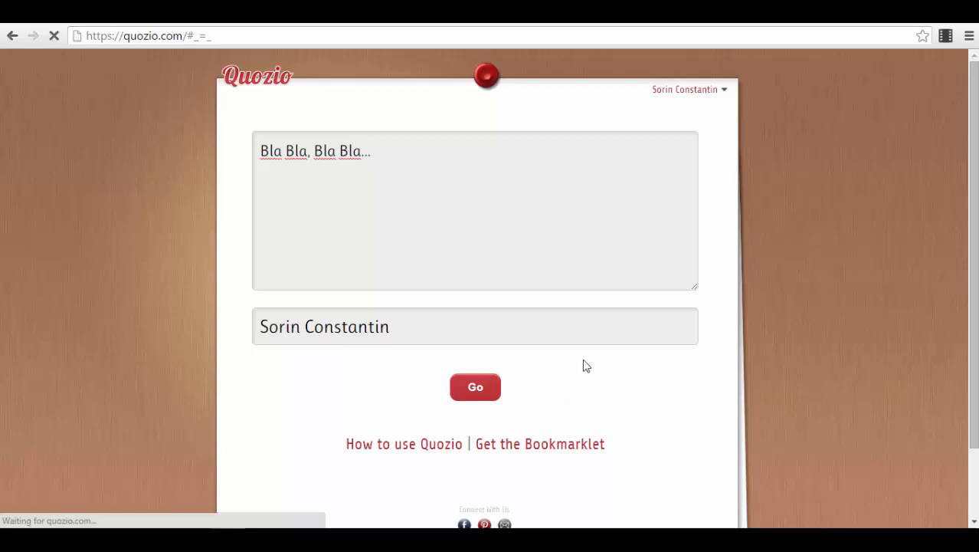
click(475, 386)
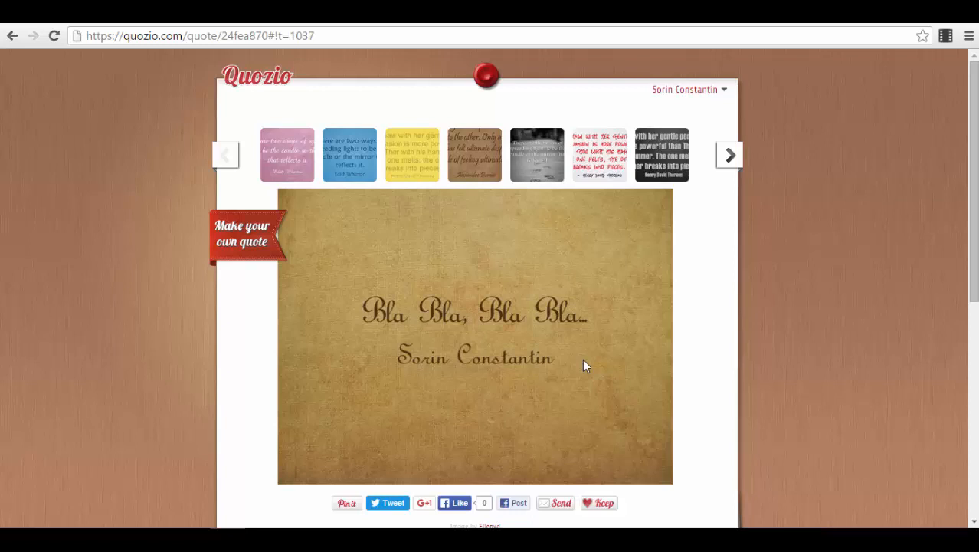
mouse_move(585, 231)
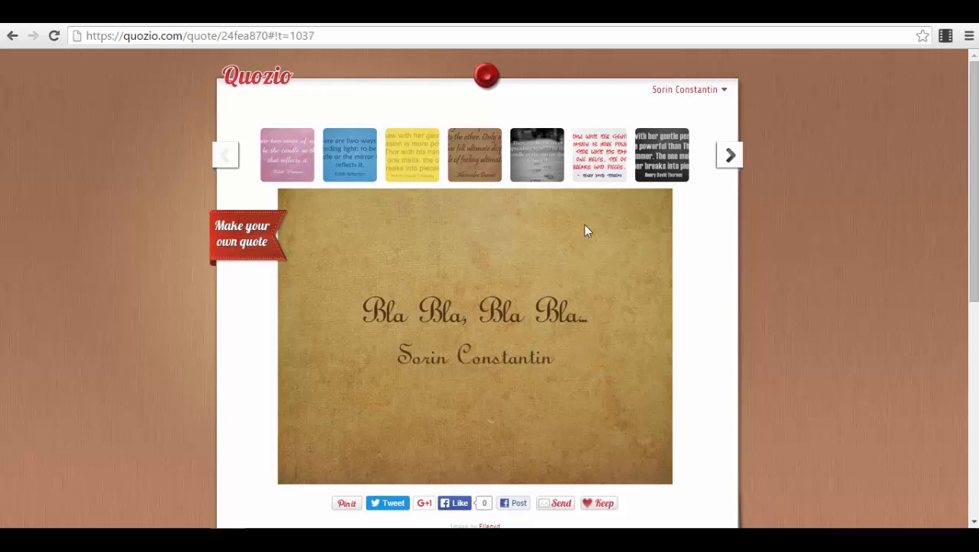
mouse_move(599, 155)
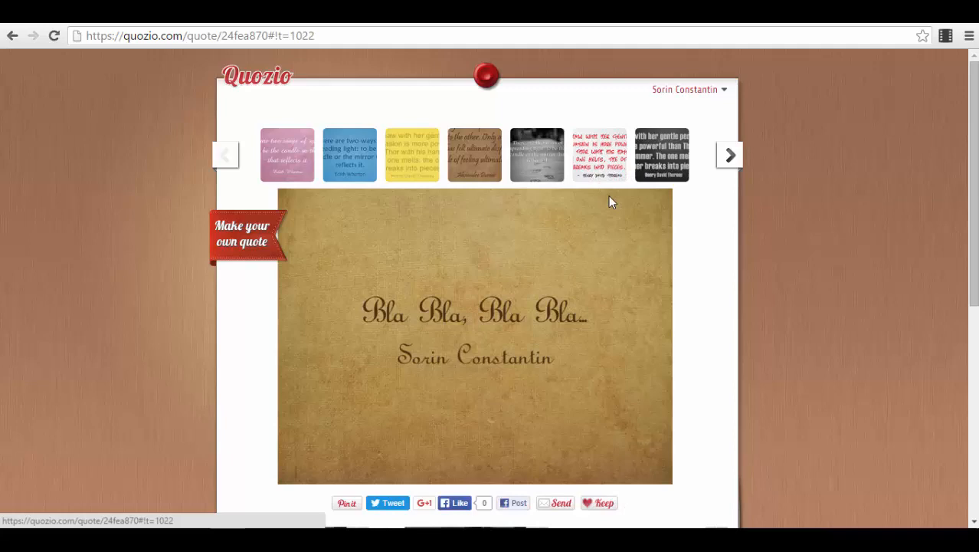
scroll(down, 3)
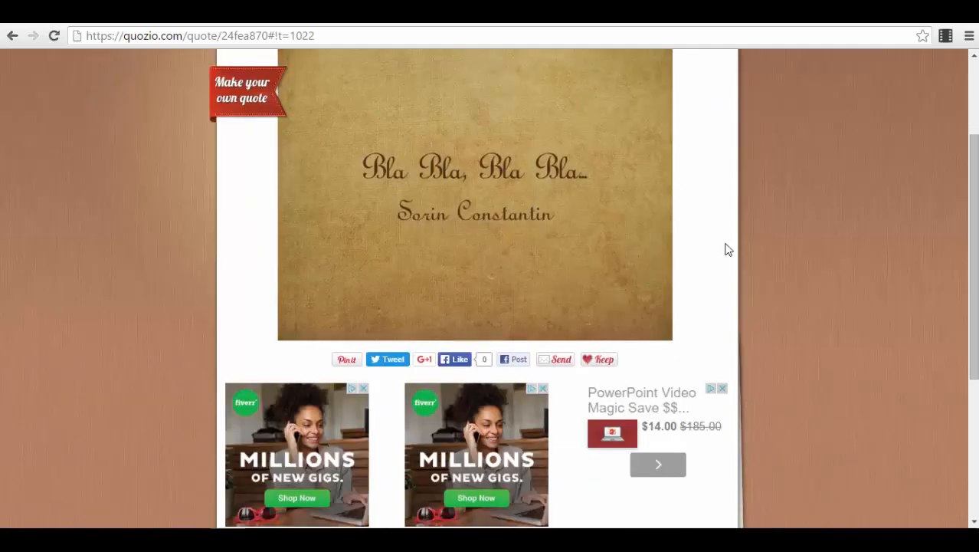
scroll(up, 3)
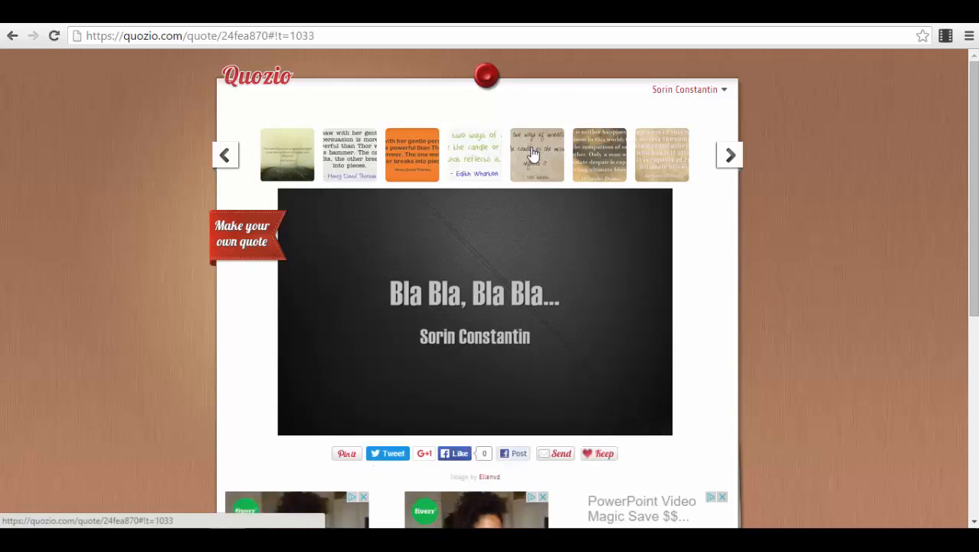
- Apply the textured parchment handwritten template, browse more designs, and show the account options
click(536, 153)
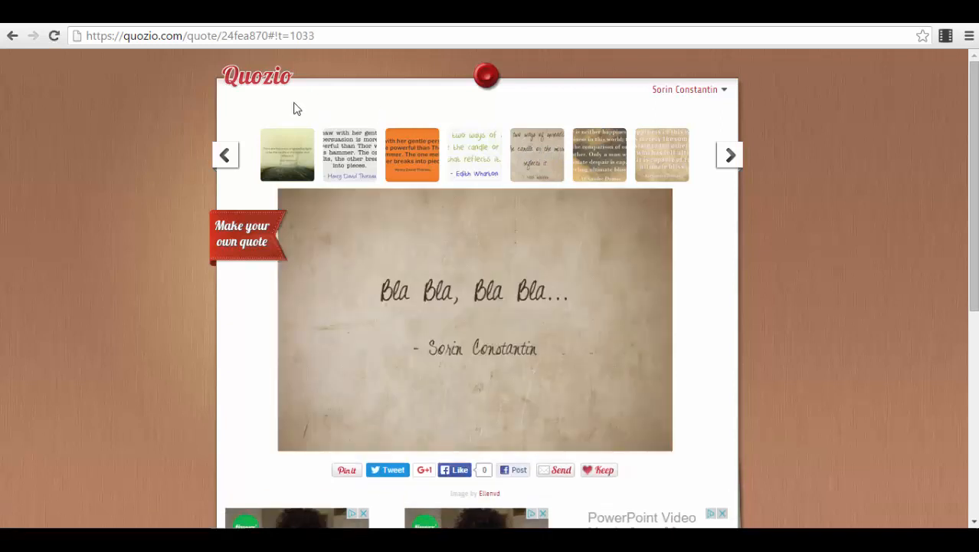
mouse_move(209, 136)
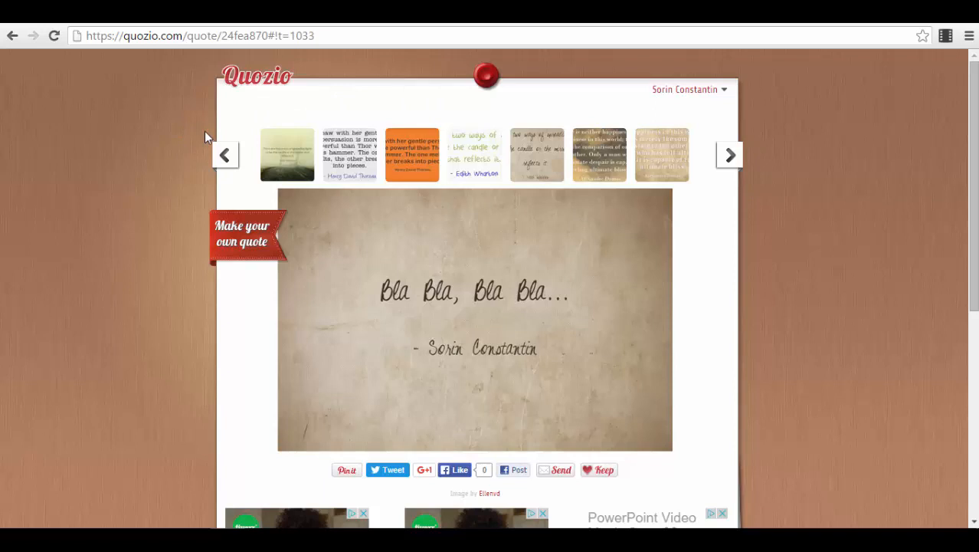
click(730, 154)
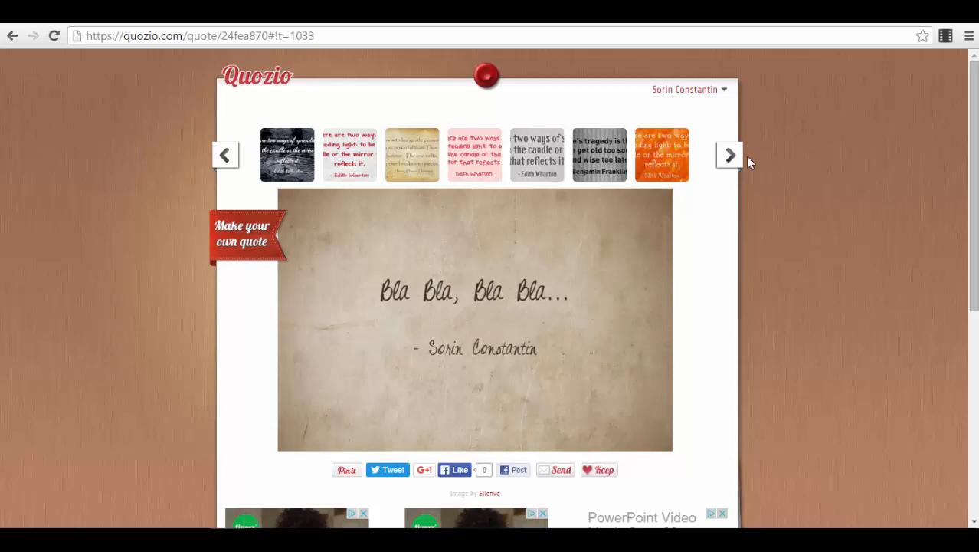
mouse_move(497, 98)
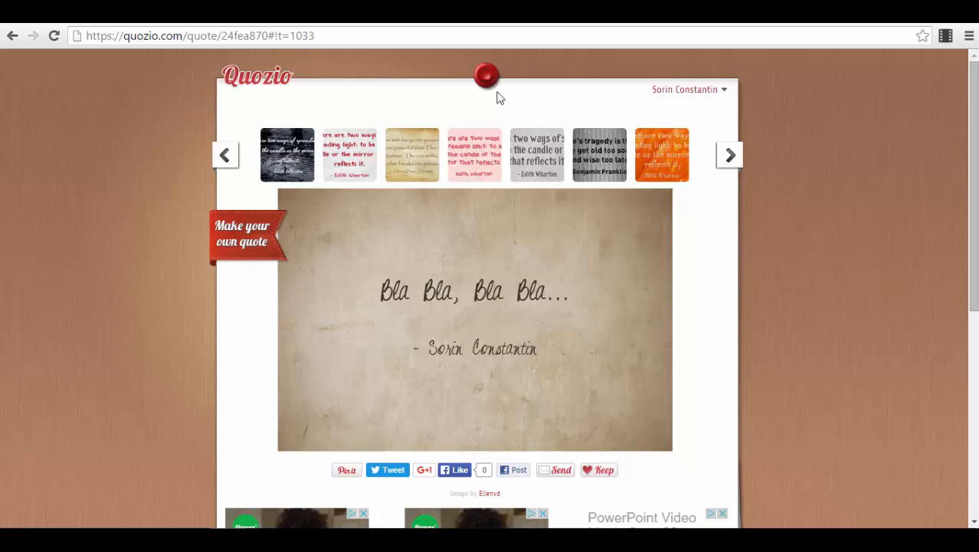
click(685, 89)
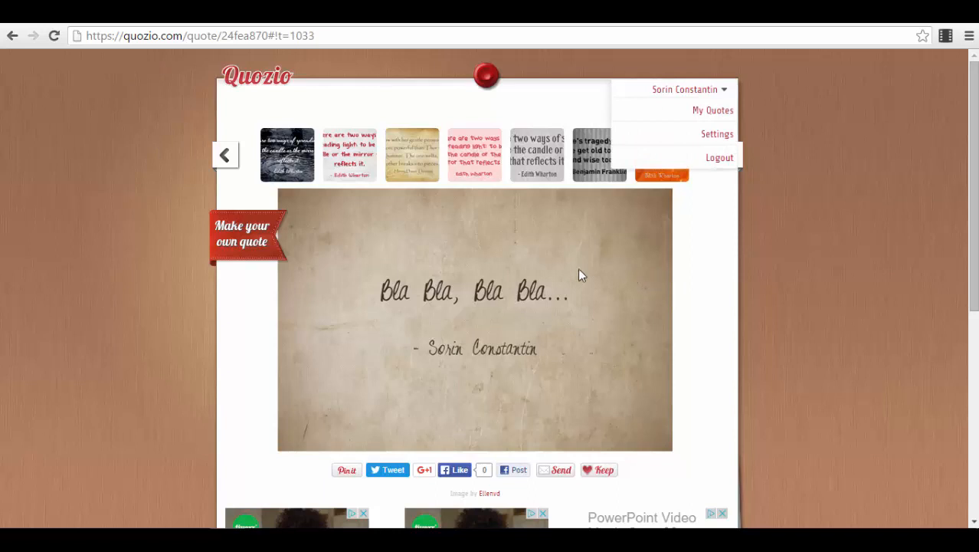
mouse_move(515, 293)
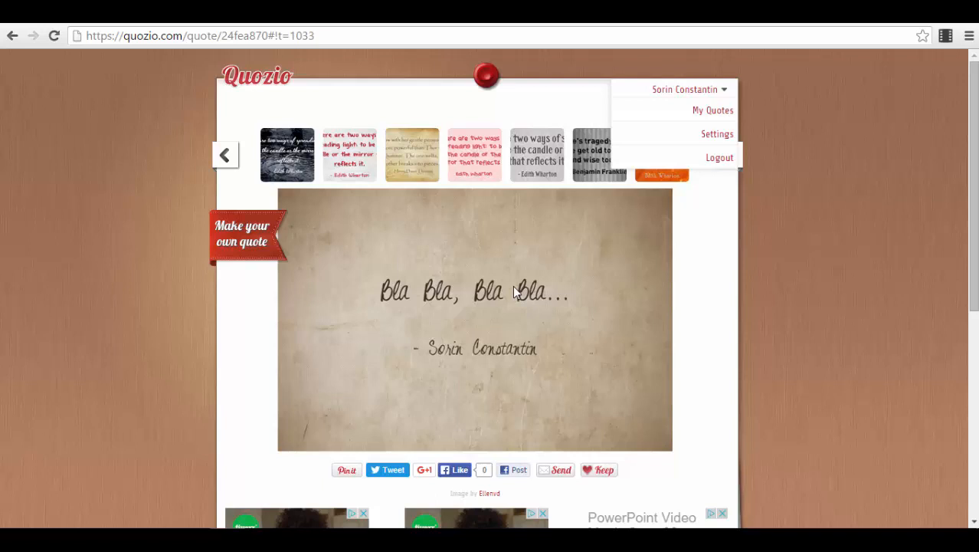
mouse_move(448, 272)
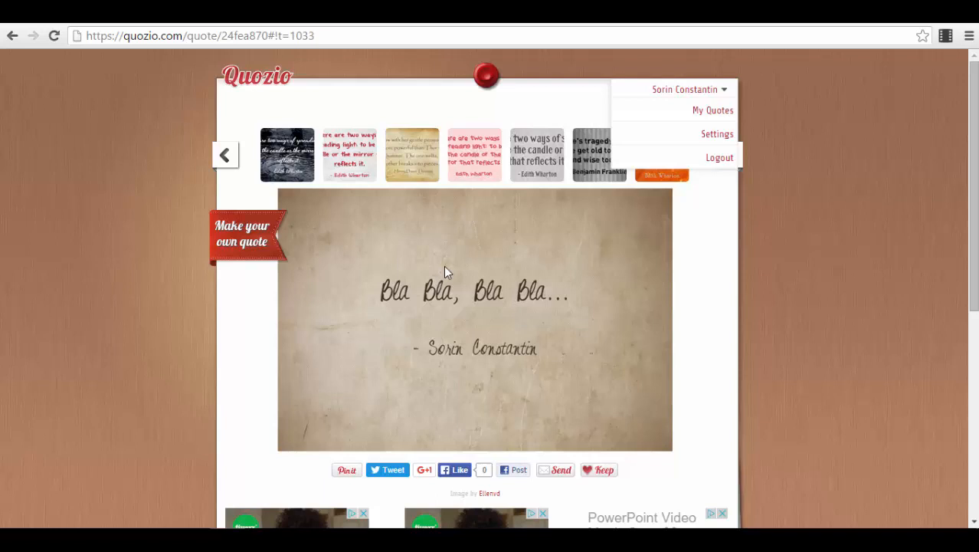
right_click(444, 273)
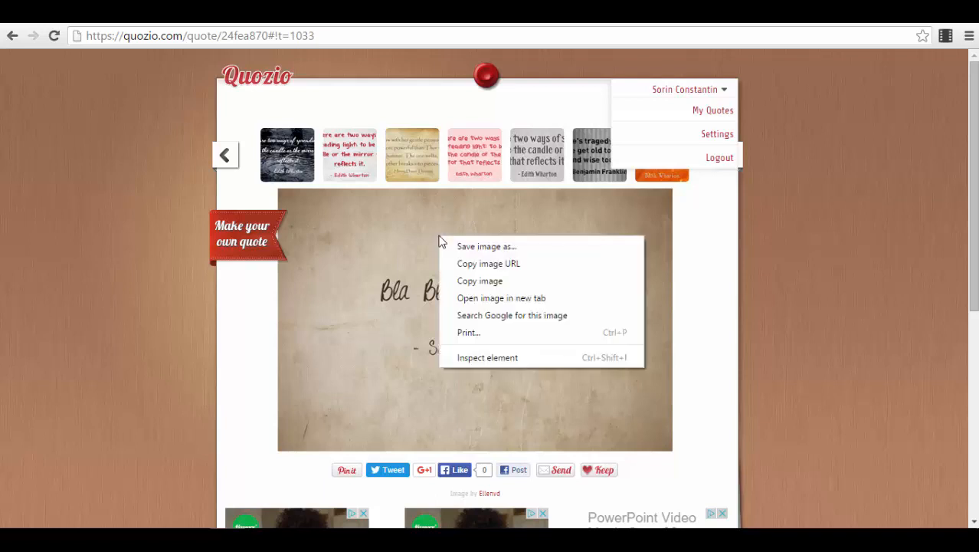
mouse_move(729, 291)
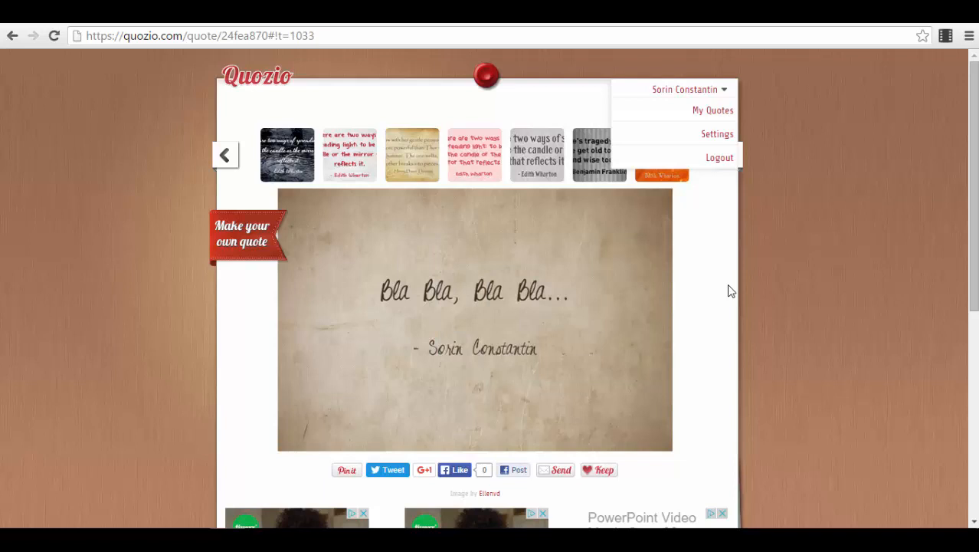
mouse_move(797, 299)
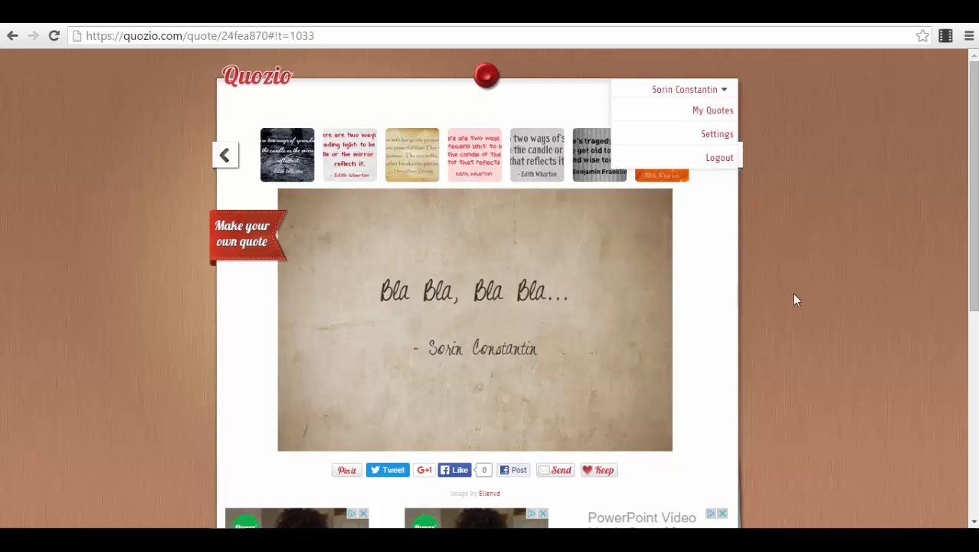
scroll(down, 3)
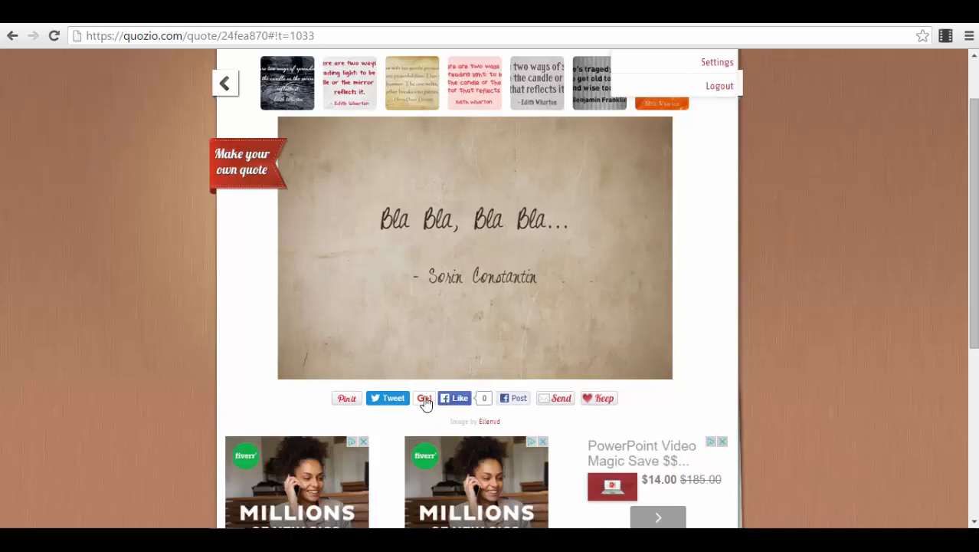
mouse_move(524, 406)
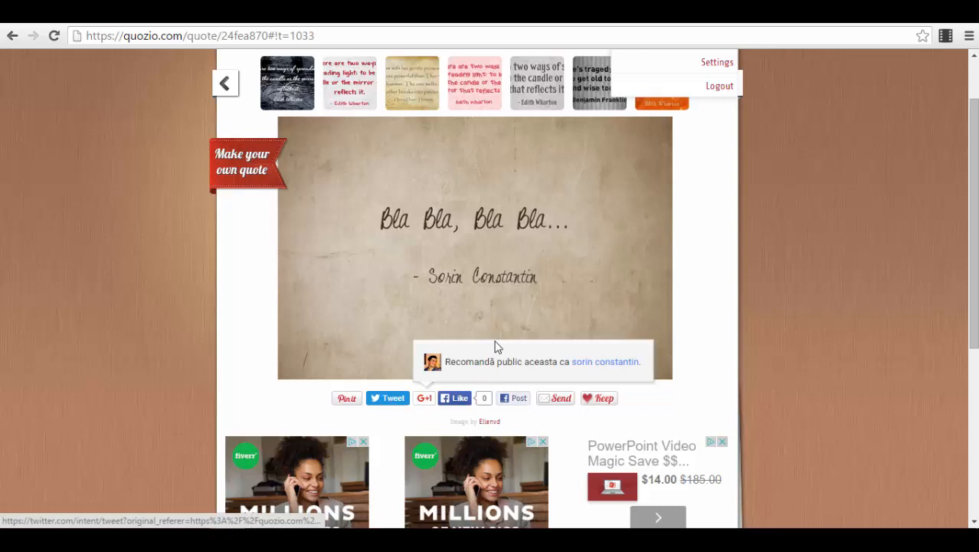
mouse_move(312, 383)
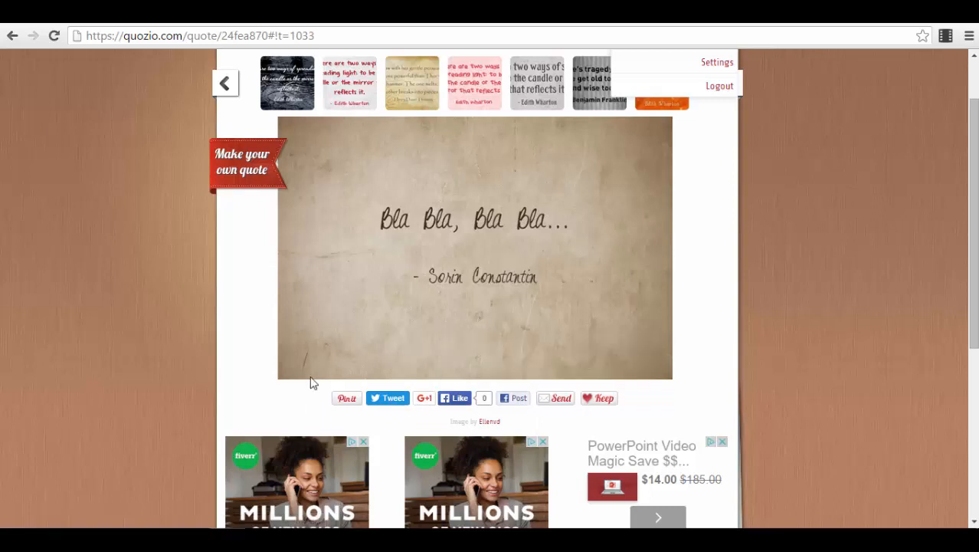
mouse_move(368, 377)
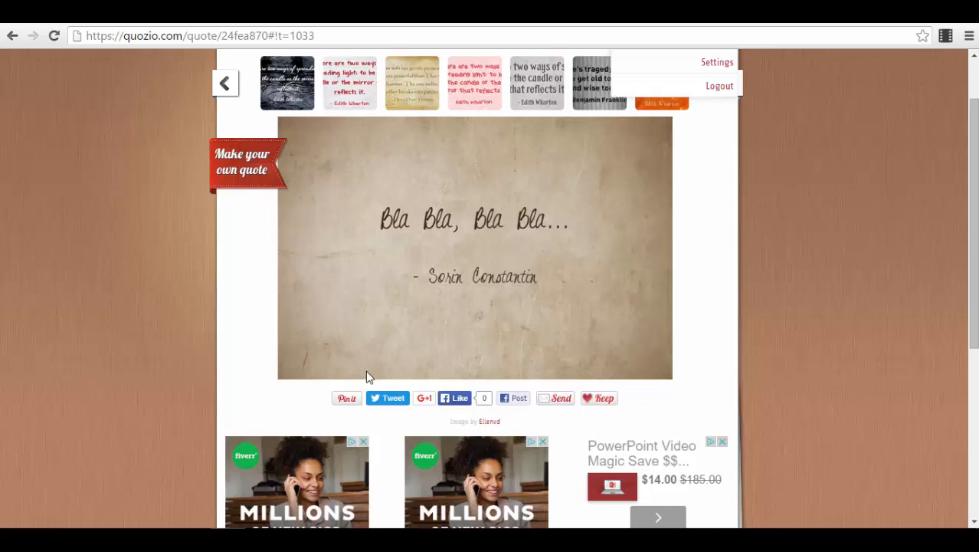
mouse_move(639, 405)
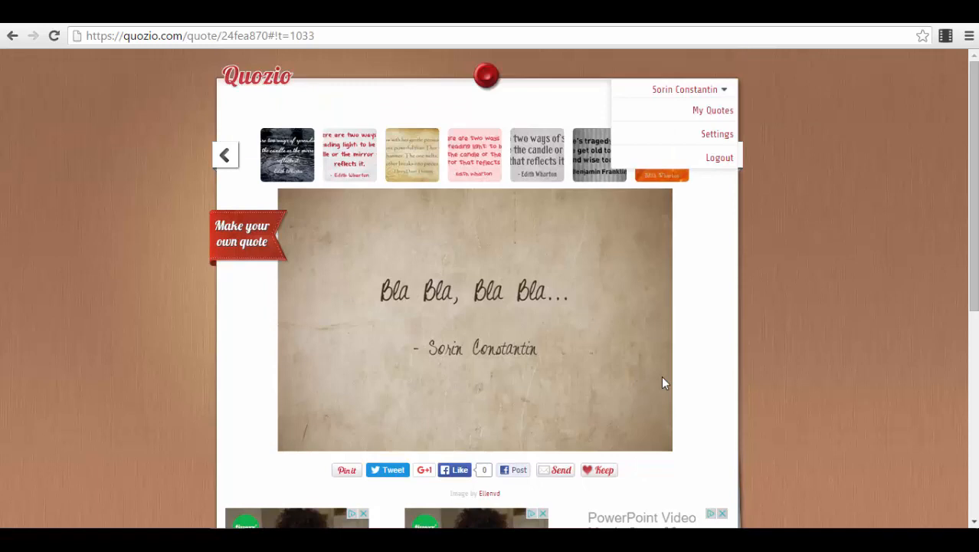
mouse_move(708, 102)
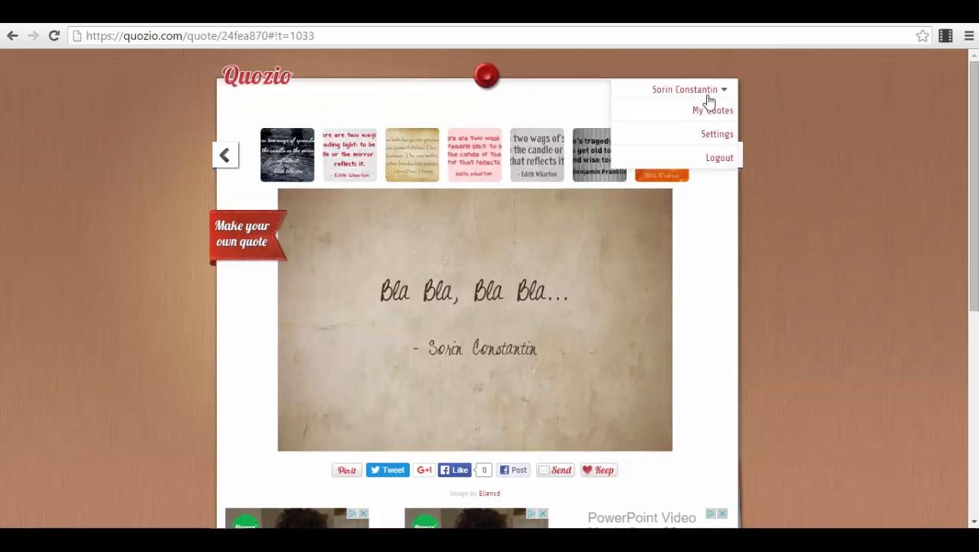